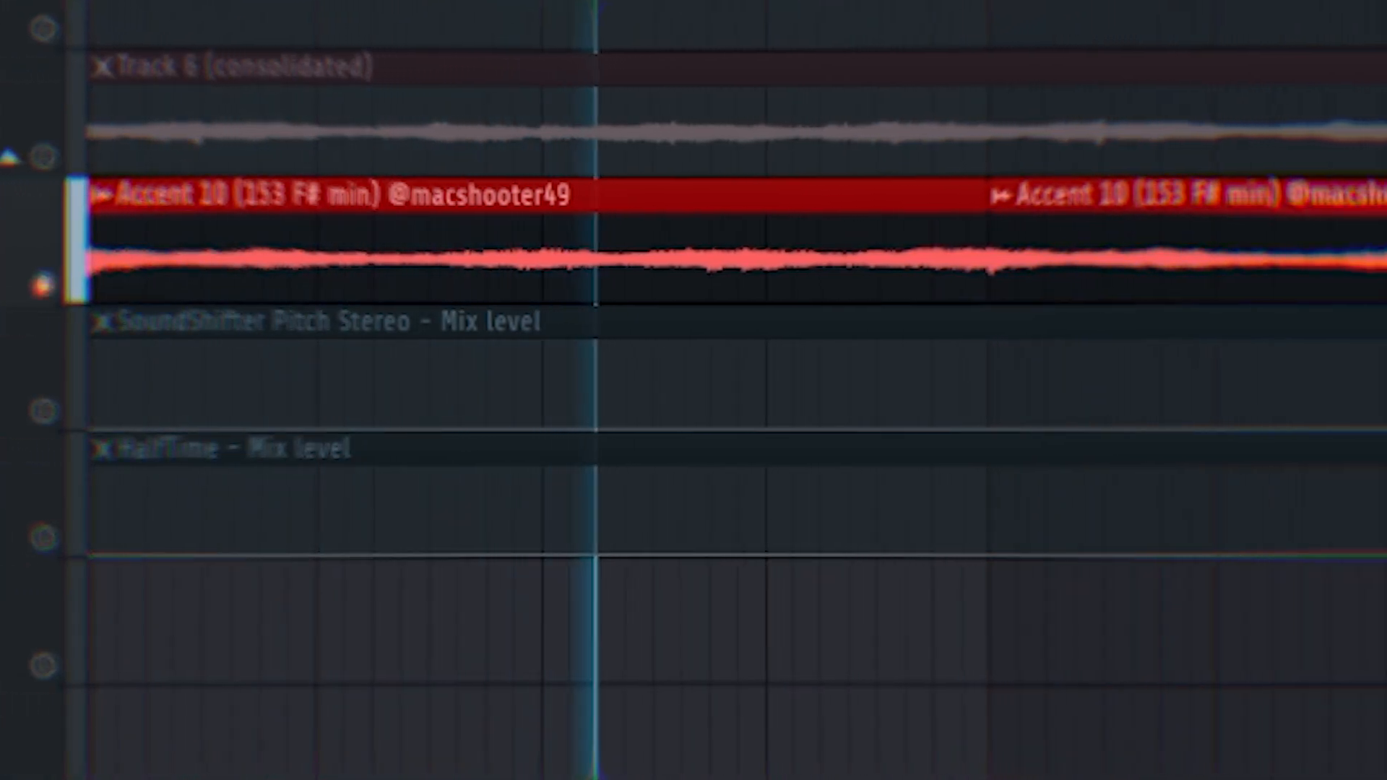
Scroll across the ShaperBox 3 Time module to shape two falling sawtooth ramps.
scroll(right, 3)
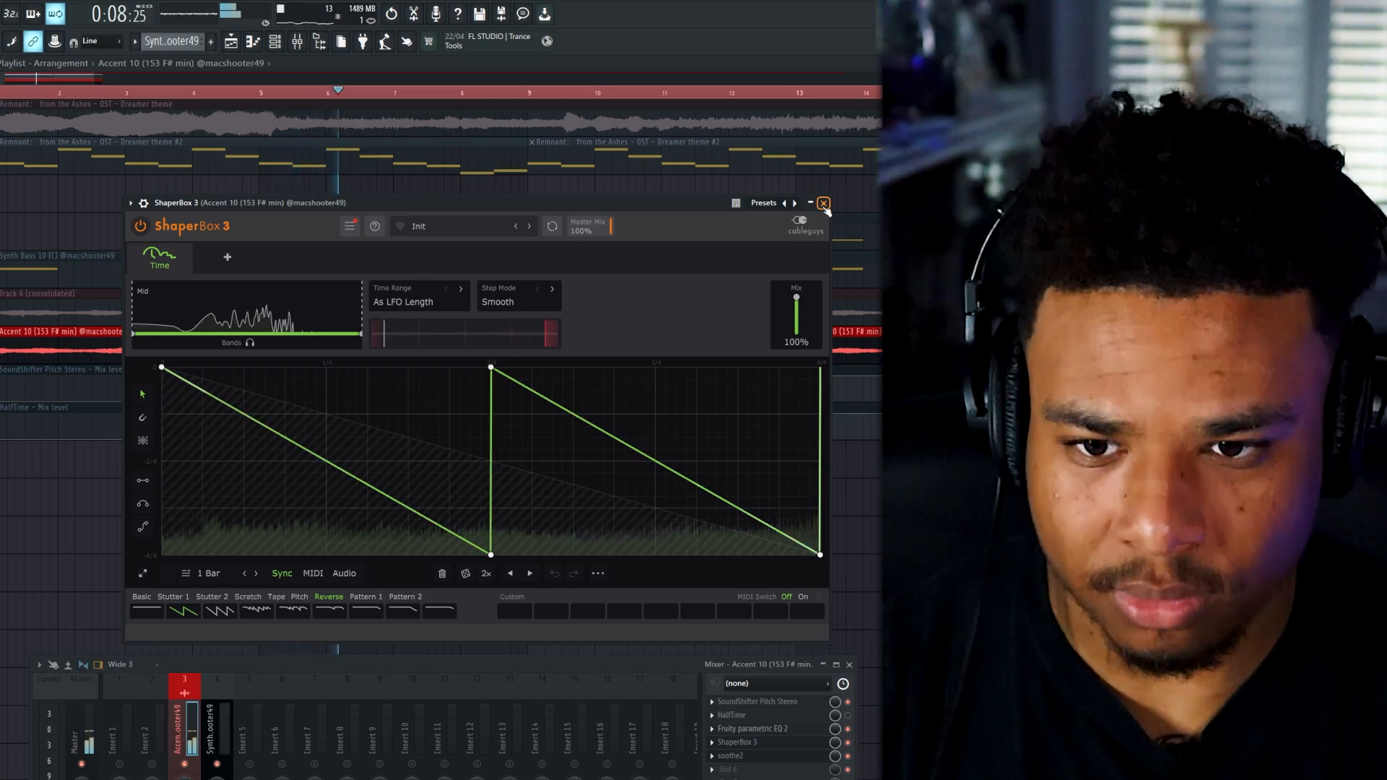
Close the ShaperBox window so SoundShifter Pitch Stereo can be loaded at +12 semitones.
click(822, 204)
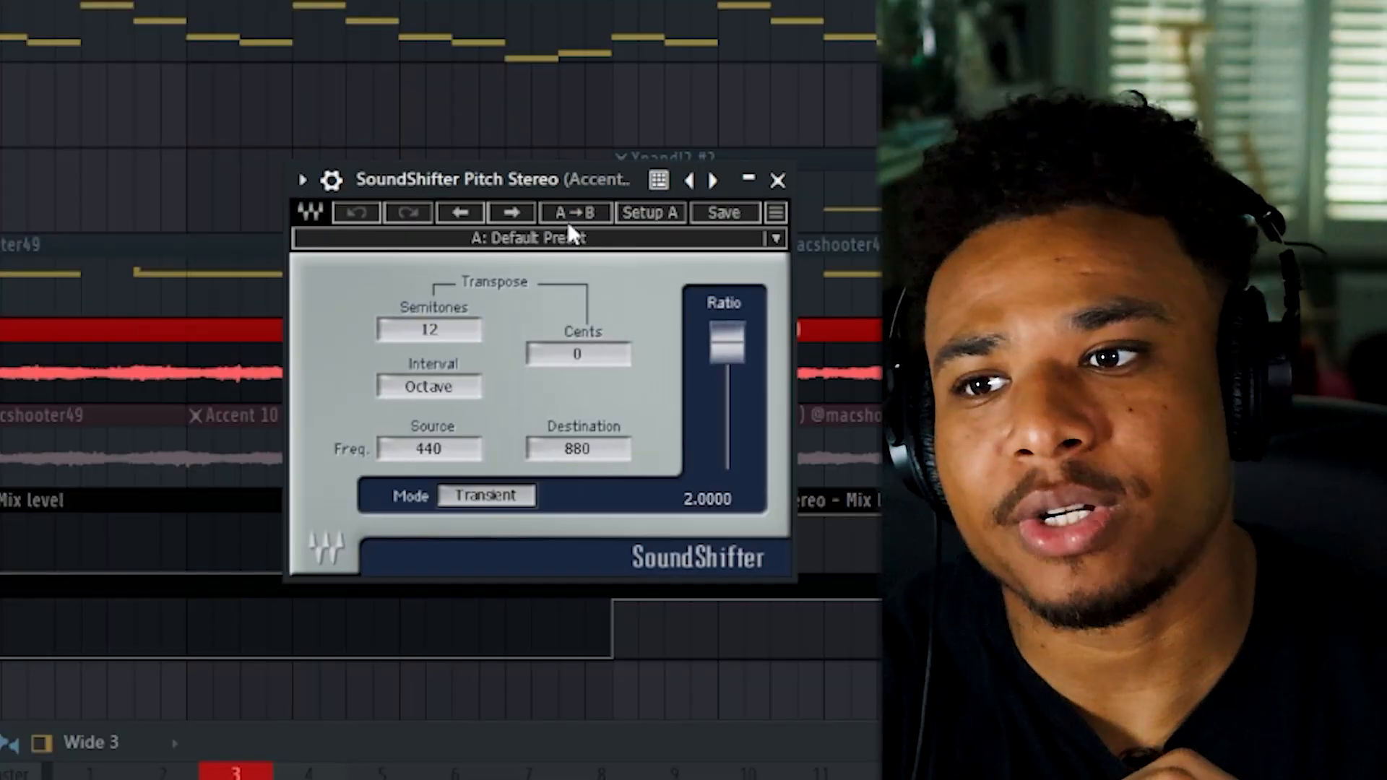
click(778, 181)
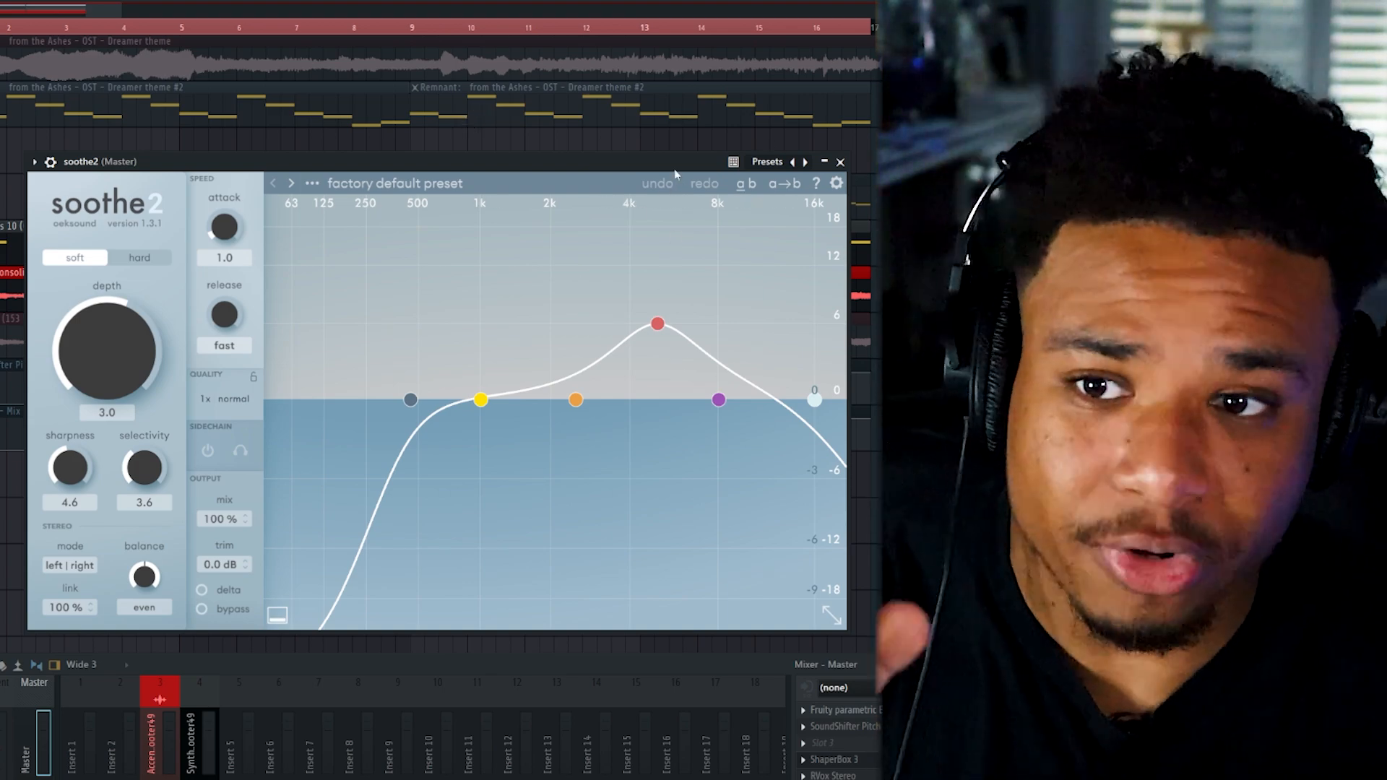
Close soothe2 on the Master, returning to the playlist with the consolidated Track 6 clip.
click(838, 161)
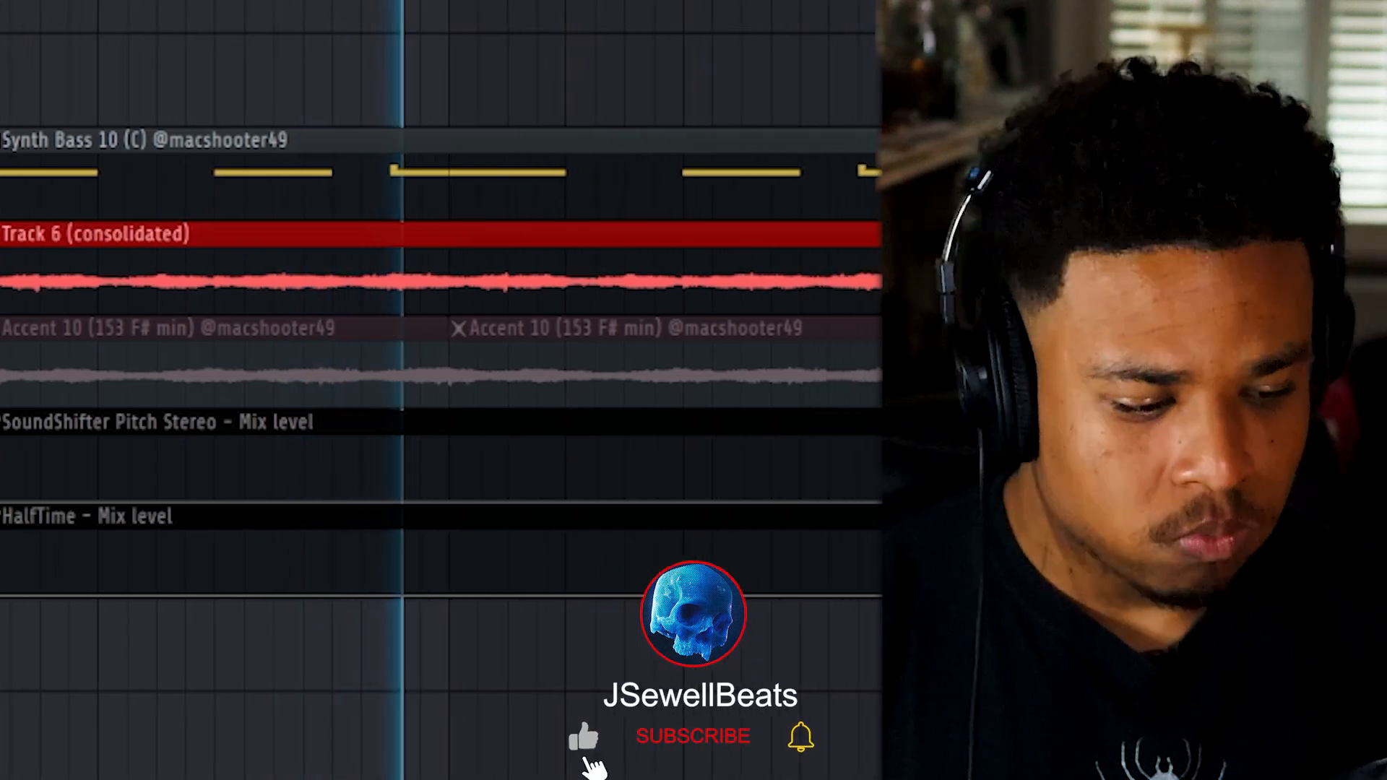
Draw step automation for SoundShifter and HalfTime mix levels switching on at the new section.
click(692, 736)
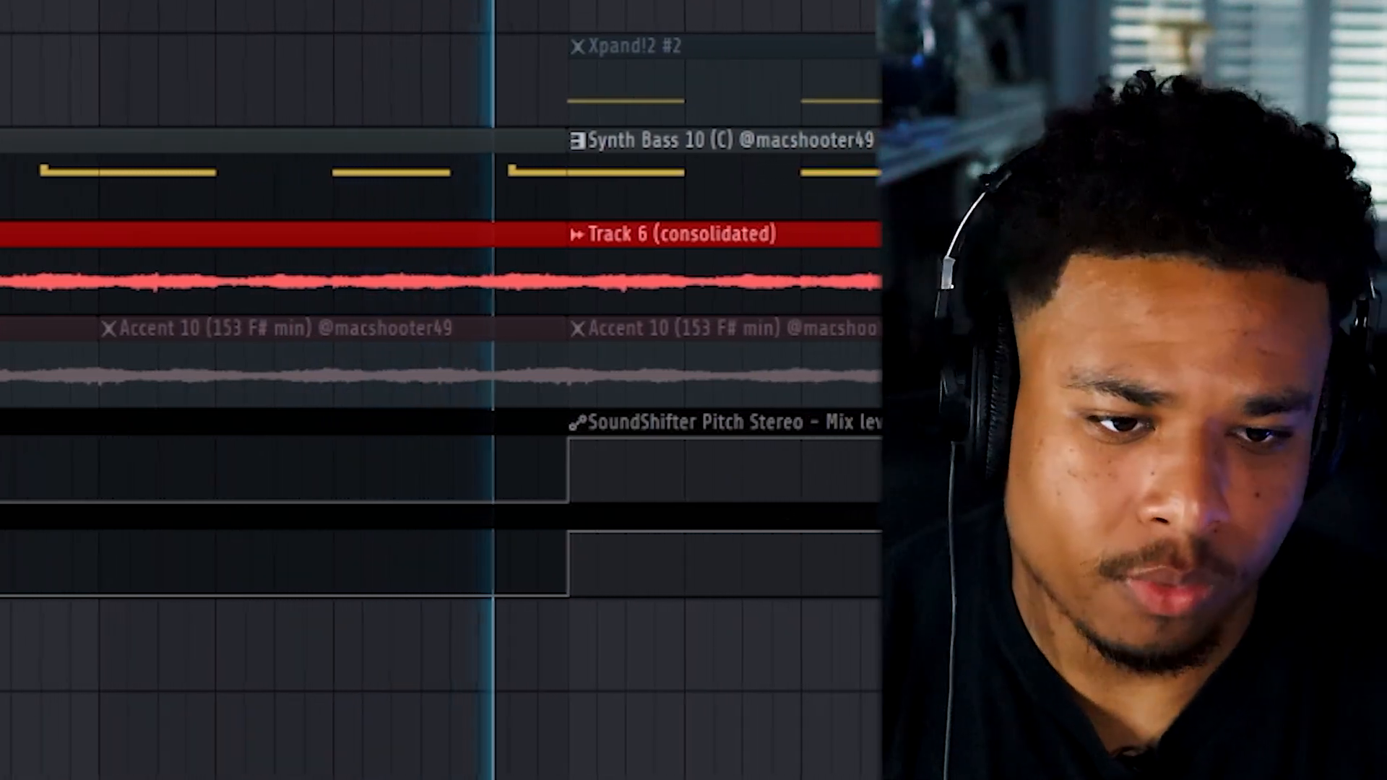
scroll(right, 3)
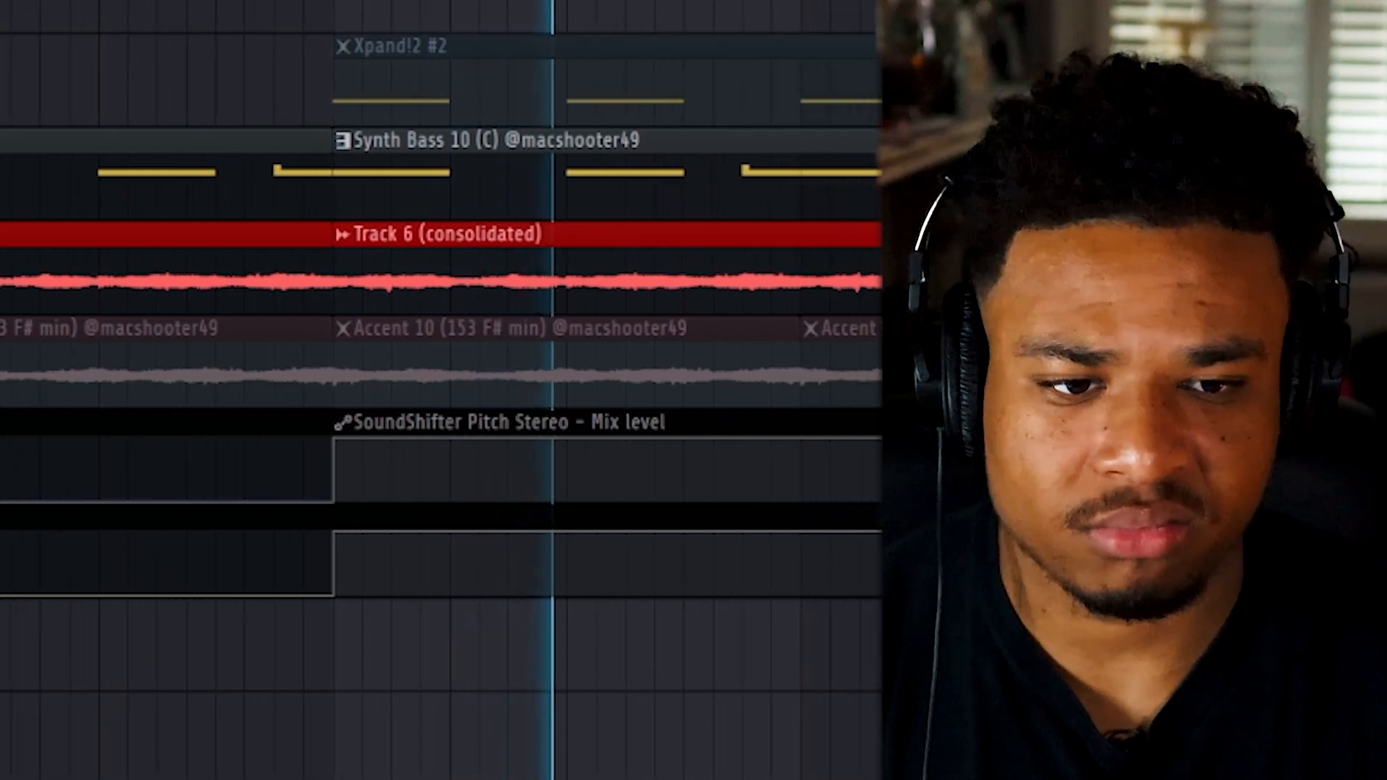
scroll(left, 3)
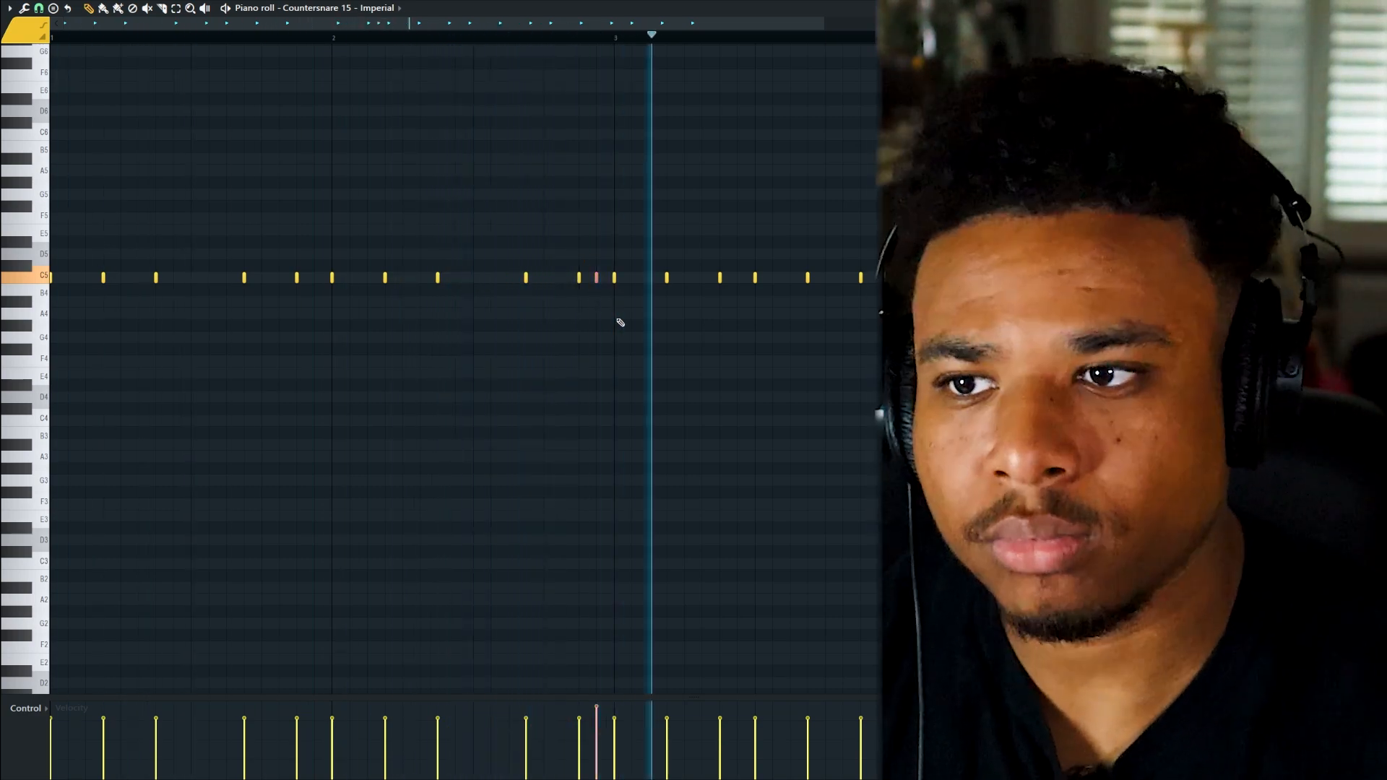
Place short Countersnare 15 notes on a single key with the pencil tool.
click(560, 277)
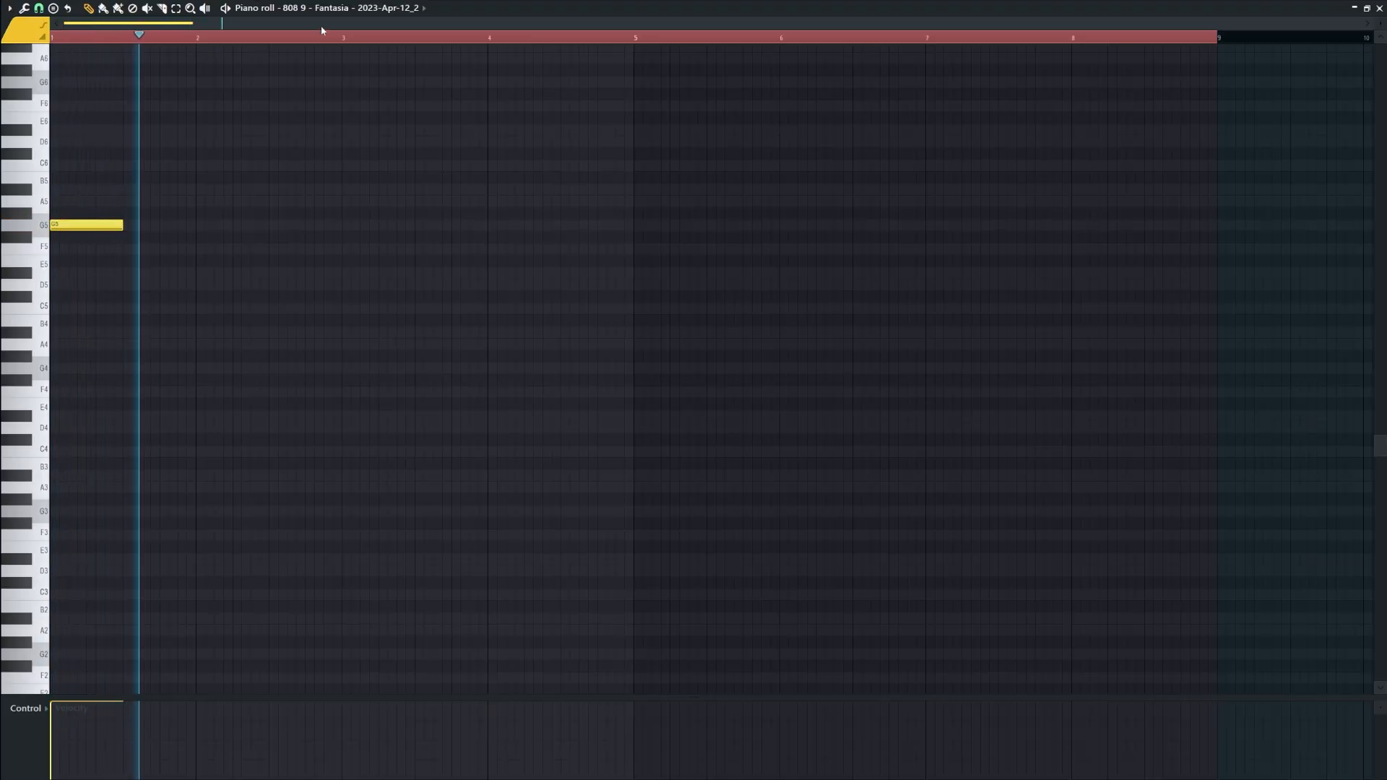
Draw the 808 melody notes (D5, A#5, A5, D#5, E5) and lengthen the E5 note.
click(375, 225)
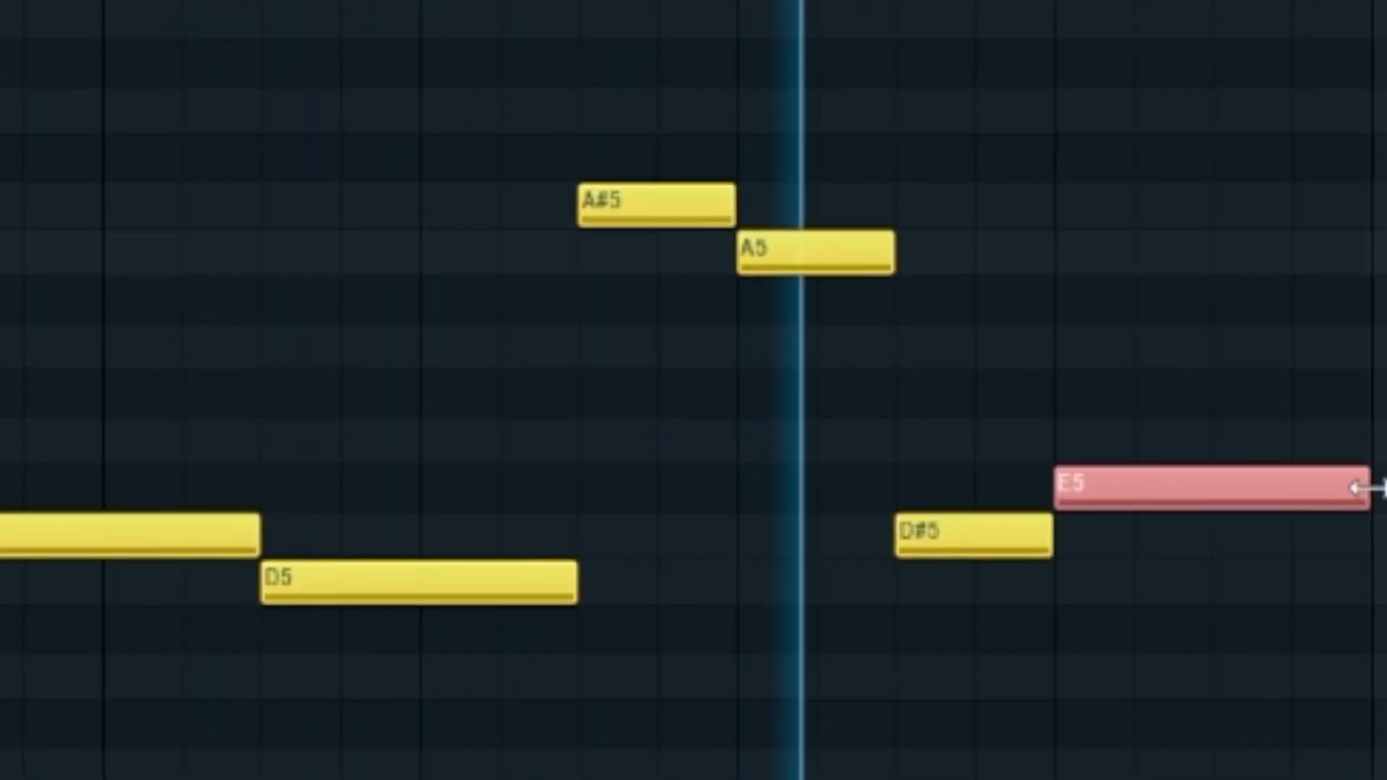
drag(1203, 487, 1204, 434)
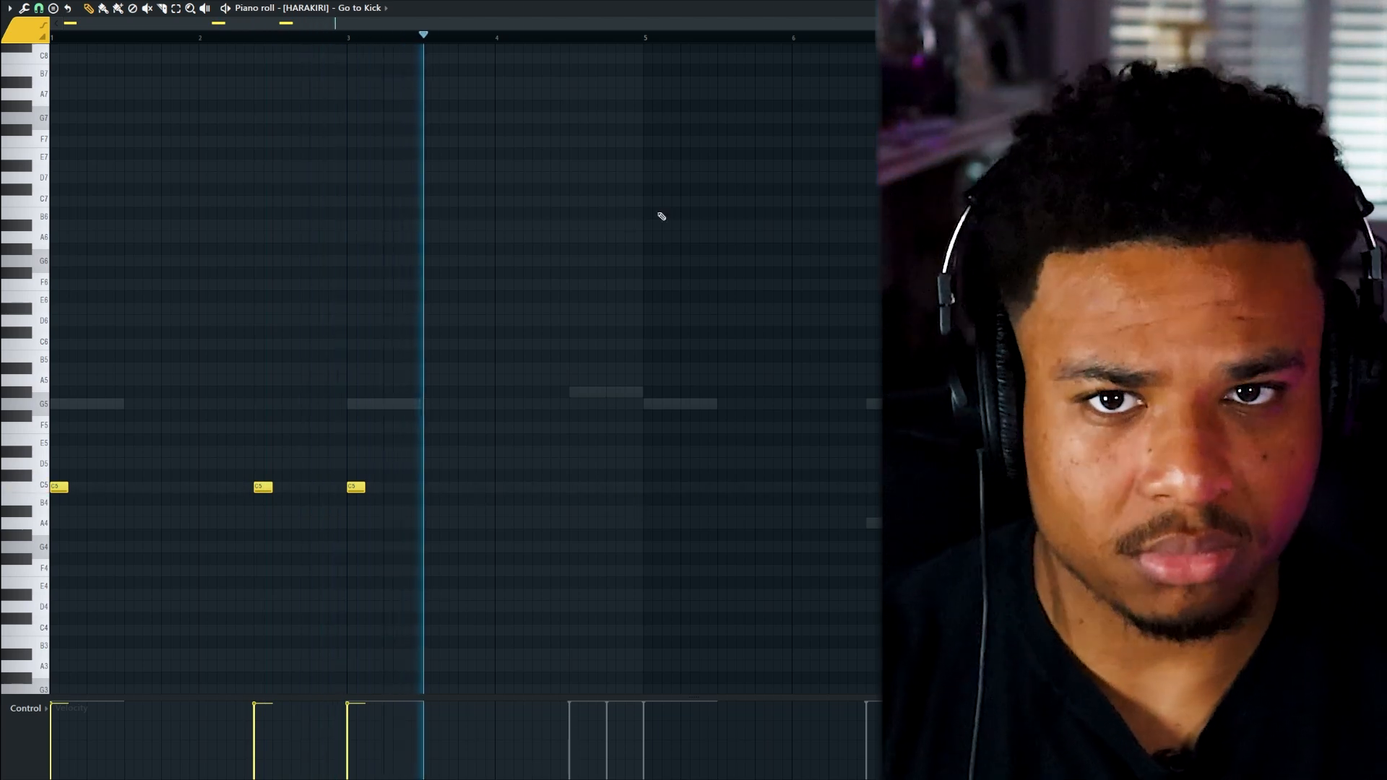
Place the Go to Kick notes along the first bars of the HARAKIRI kick pattern.
drag(374, 37, 643, 38)
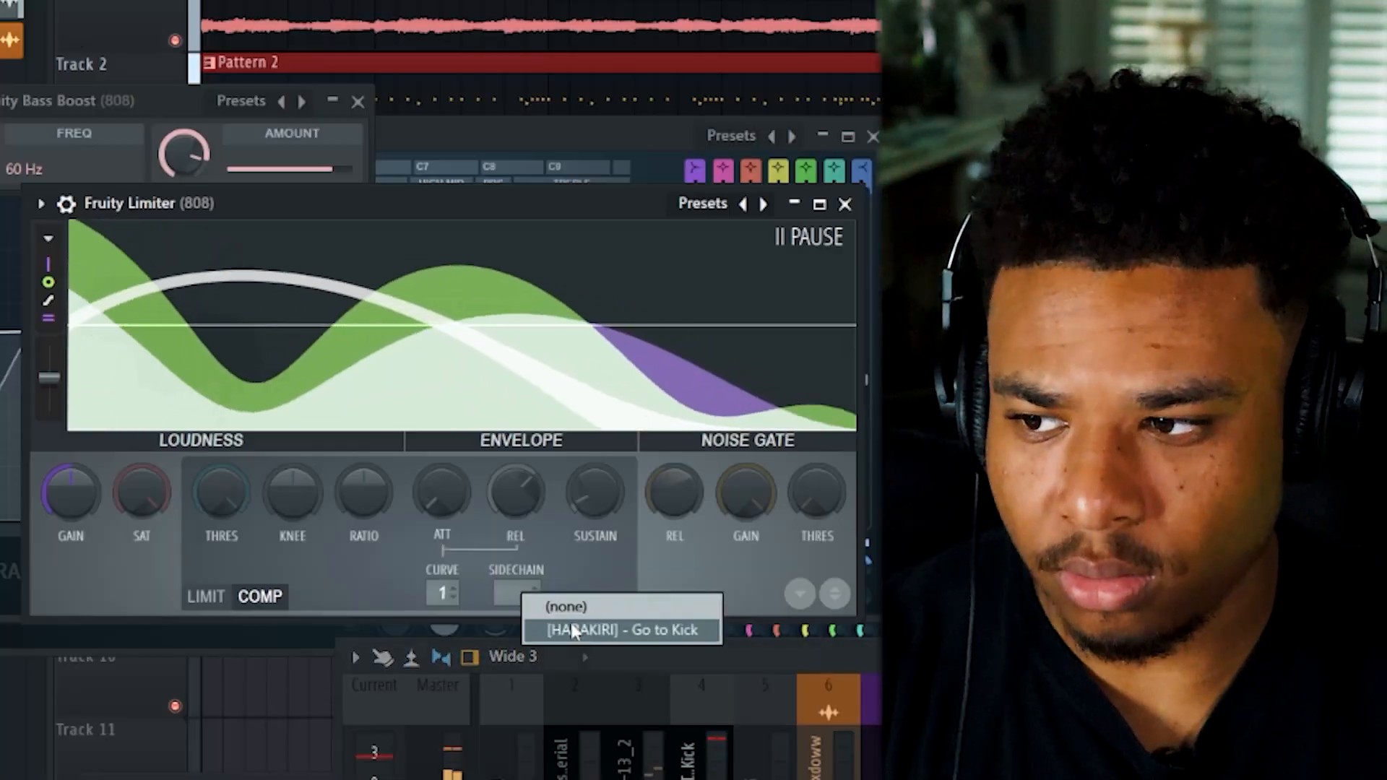
Sidechain the 808's Fruity Limiter compressor to [HARAKIRI] - Go to Kick.
click(626, 630)
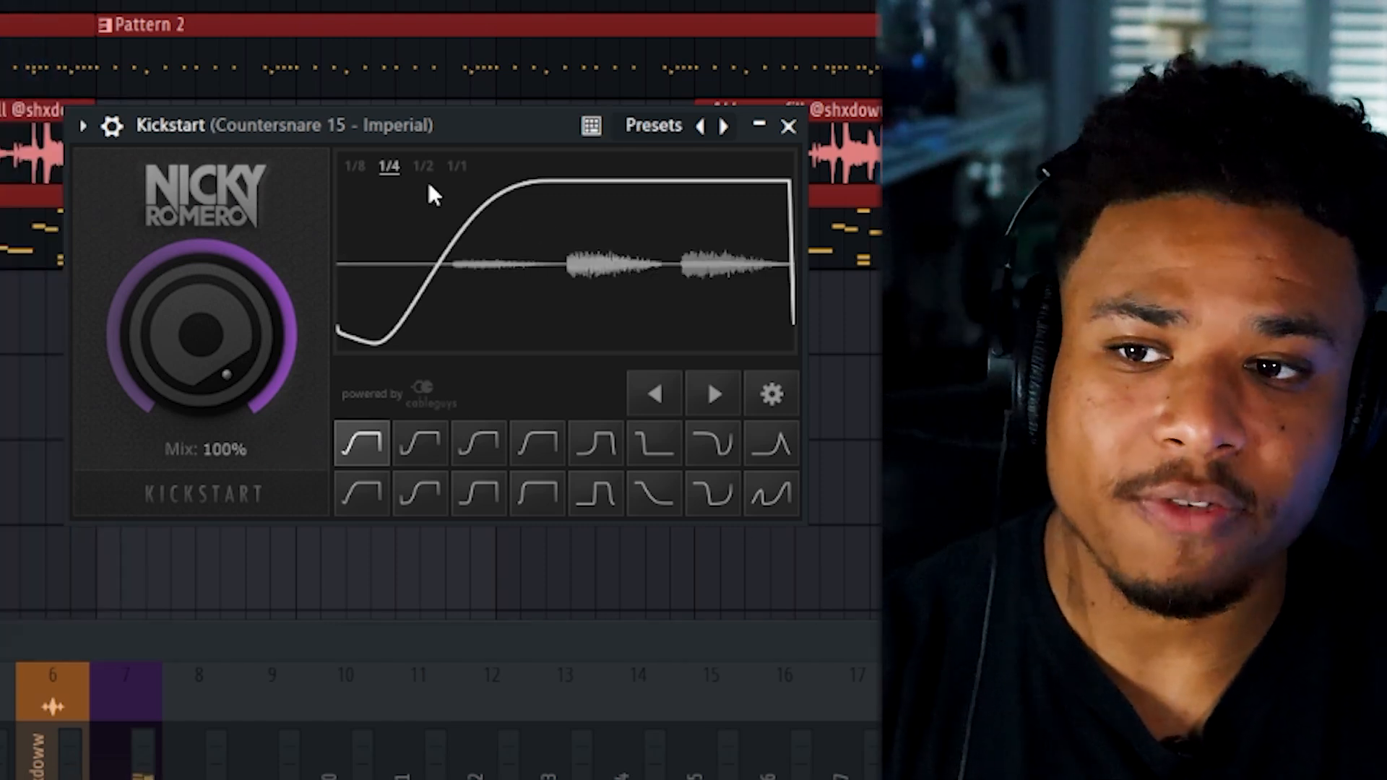
Set Kickstart on the Countersnare channel to a 1/4 ducking rate at 100% mix.
click(422, 165)
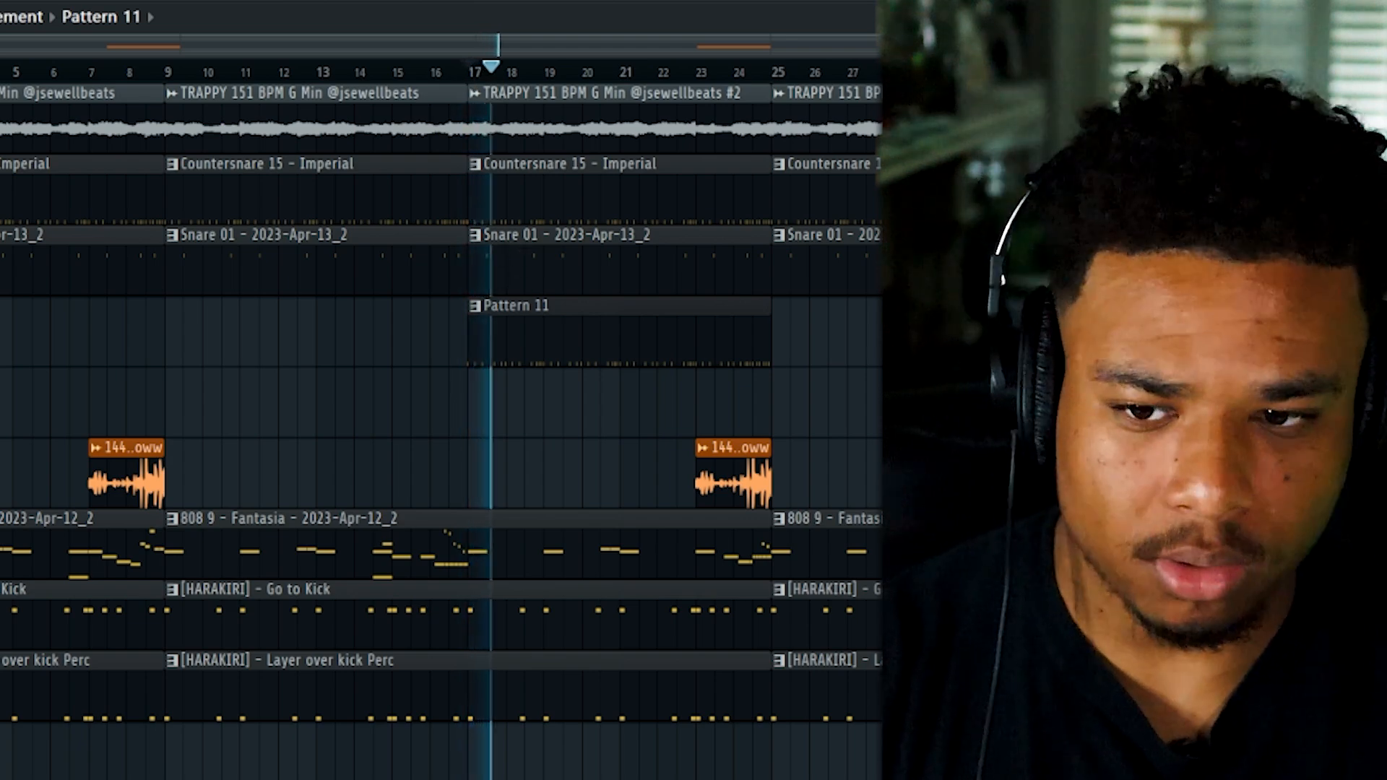
Place the HARAKIRI RISER on Track 5 before bar 9 and adjust its time-stretch pitch.
click(539, 66)
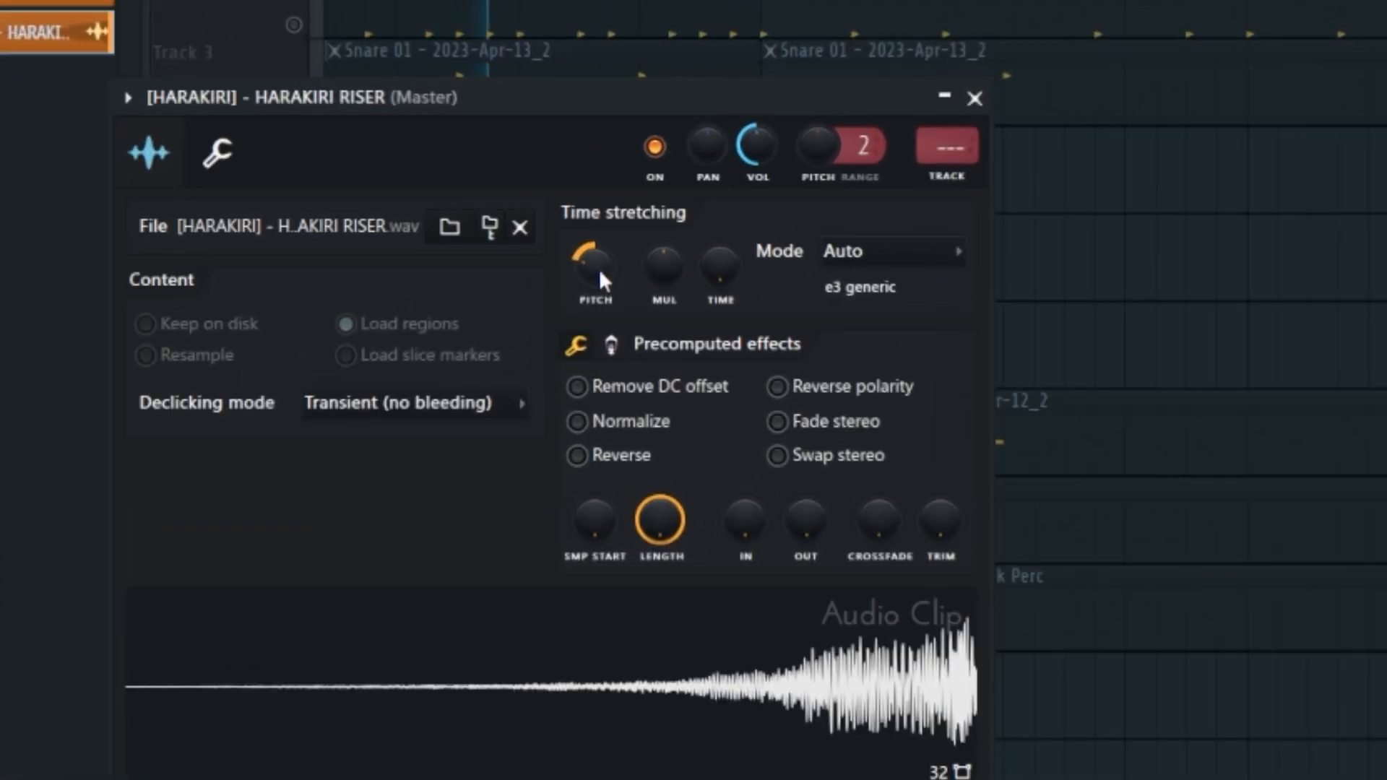
click(974, 97)
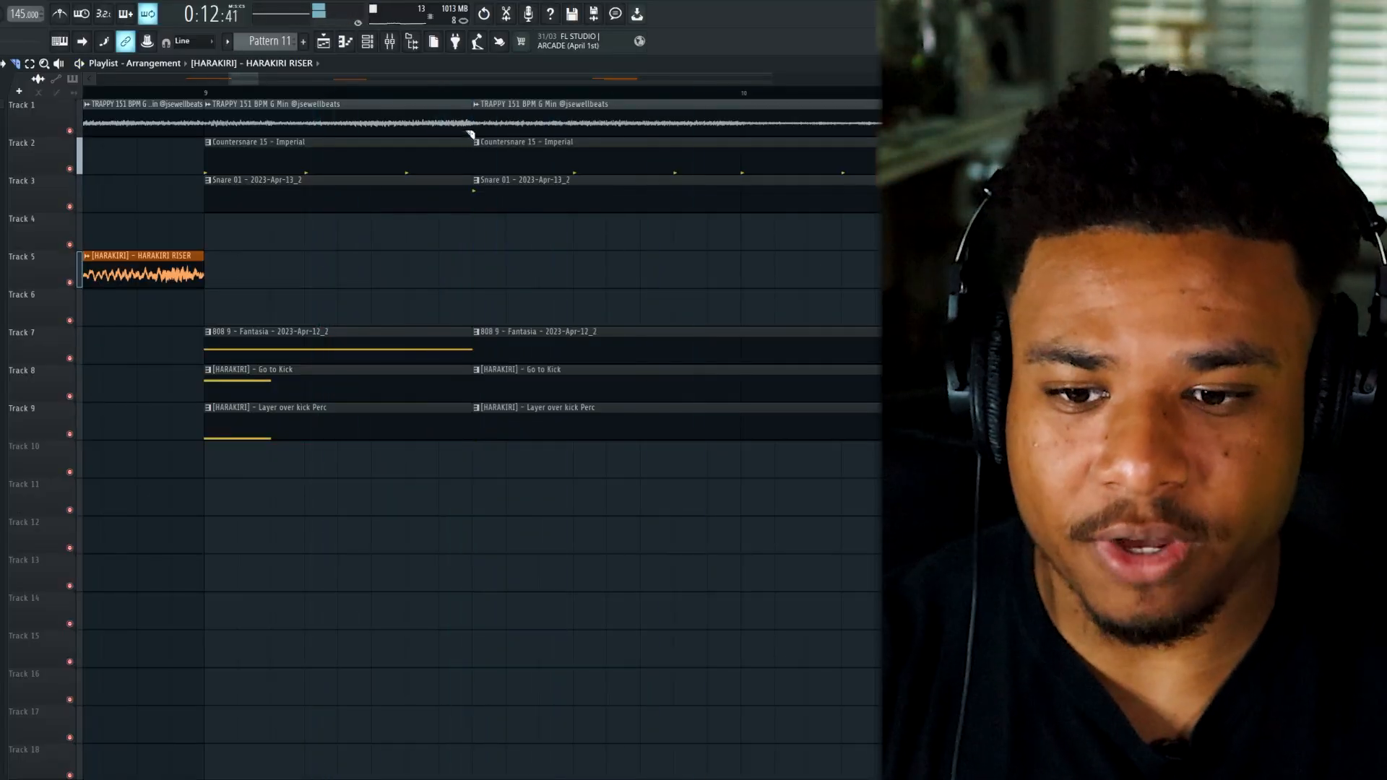